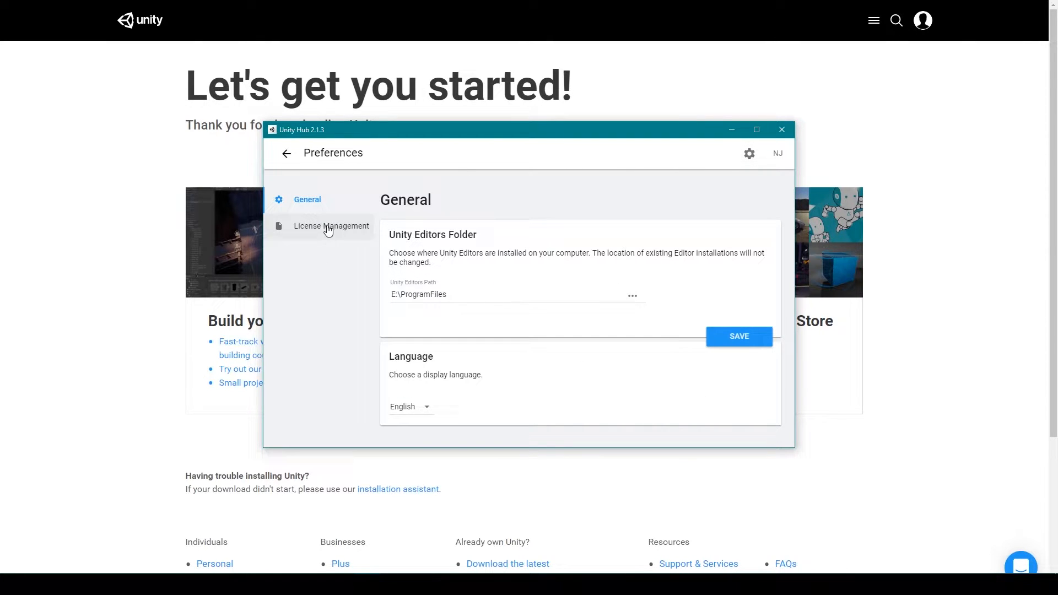
Show the License Management page with the active Personal license details.
click(332, 225)
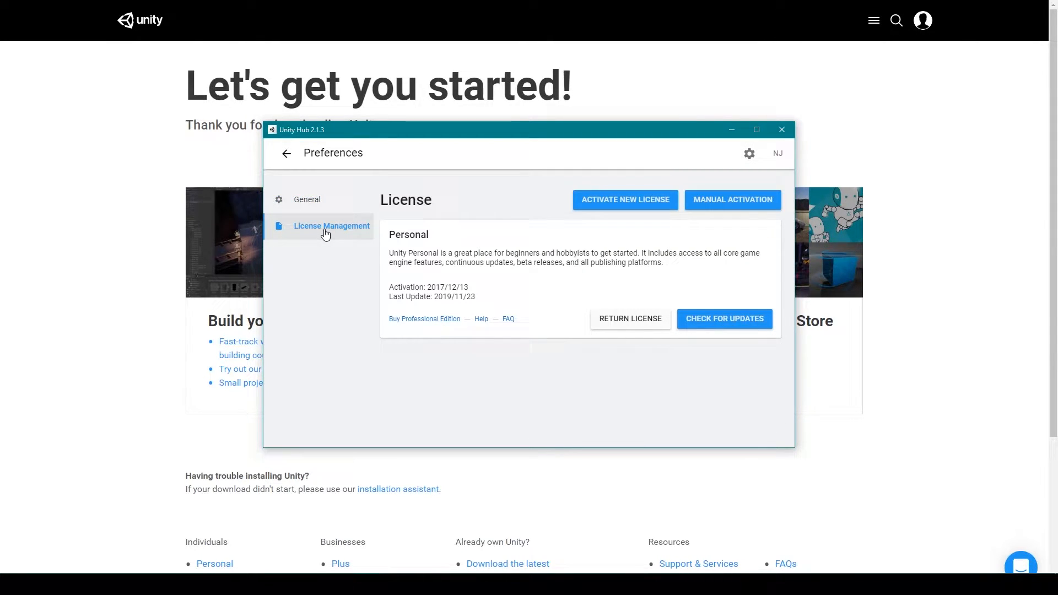
mouse_move(627, 225)
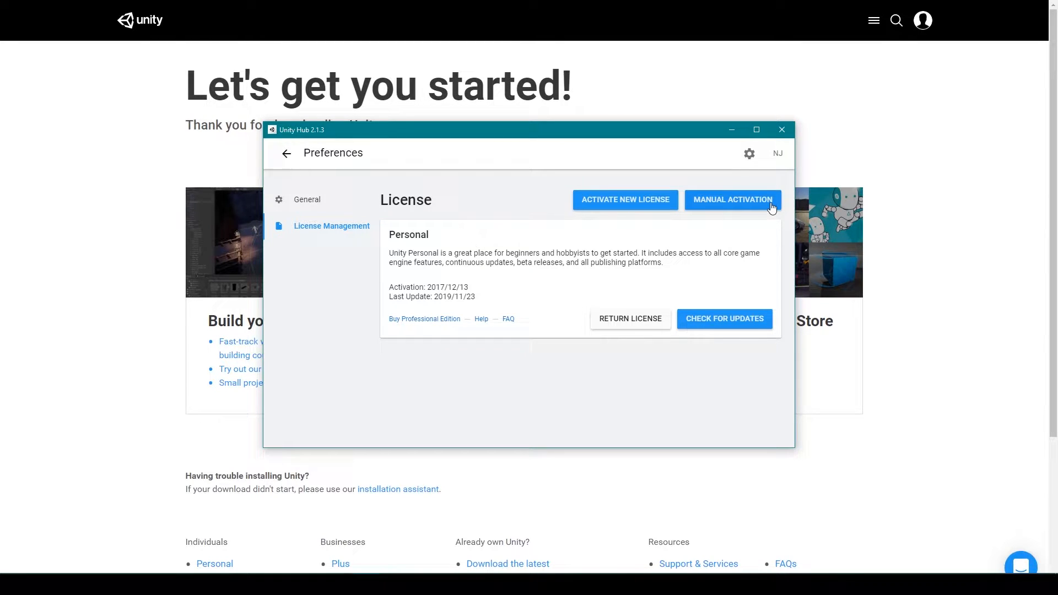
mouse_move(415, 326)
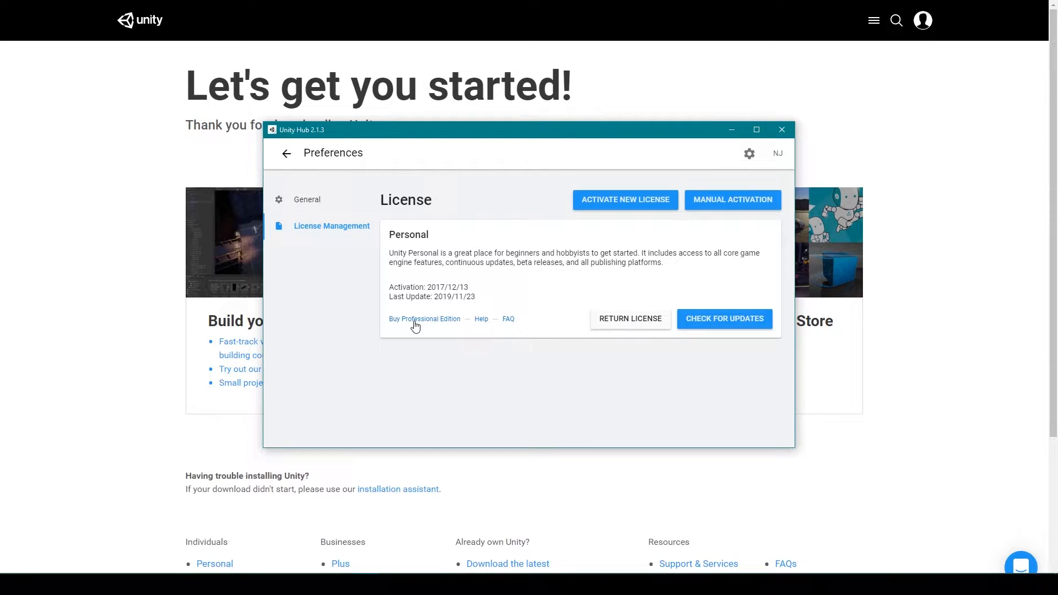
mouse_move(636, 321)
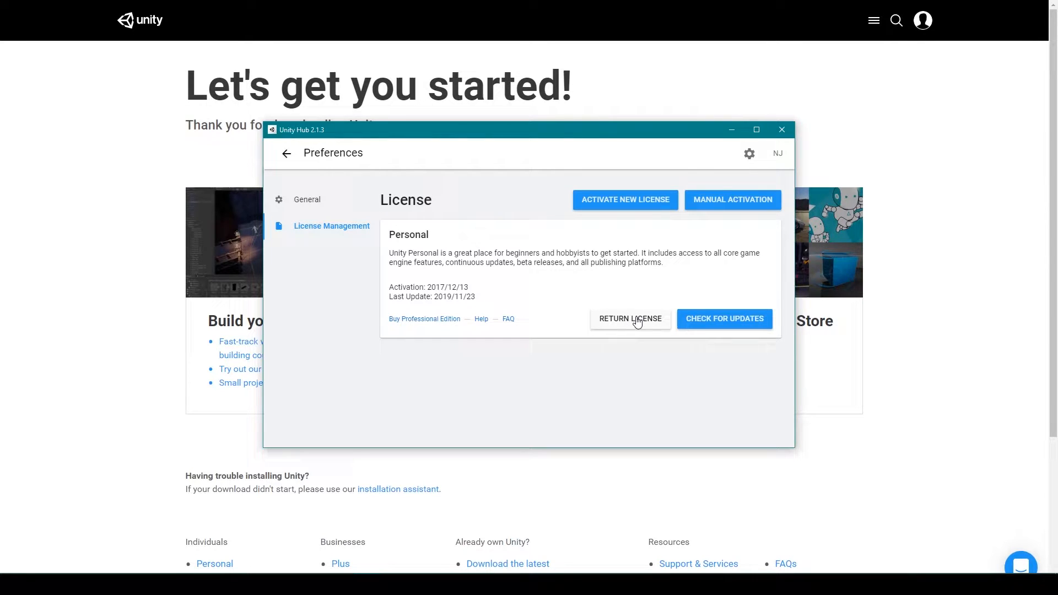
mouse_move(724, 318)
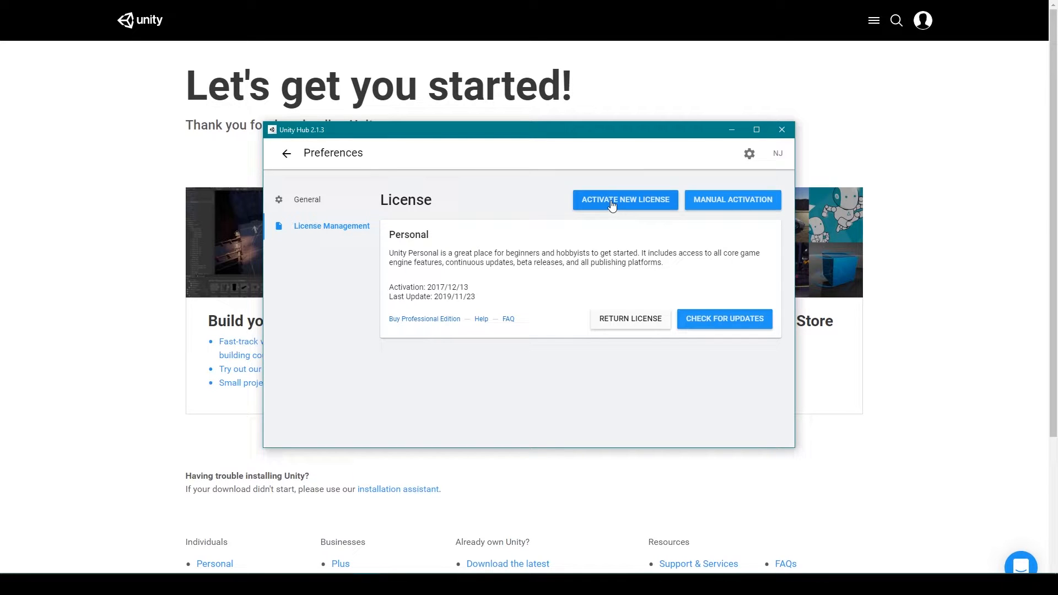
Begin a new license activation choosing Unity Plus or Pro, with the Unity Pro store page behind.
click(624, 200)
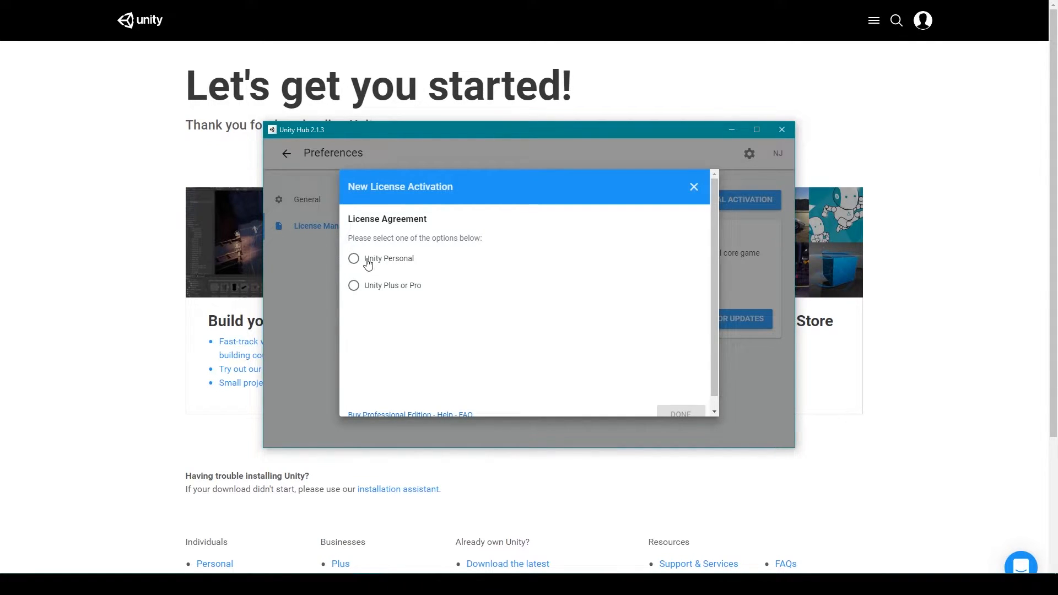
click(353, 257)
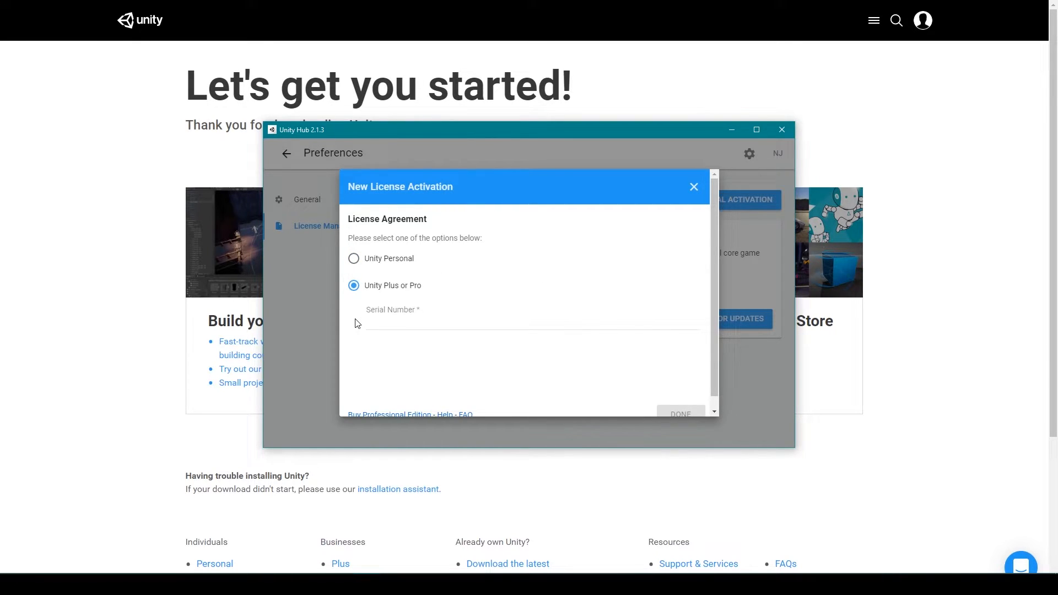
mouse_move(408, 316)
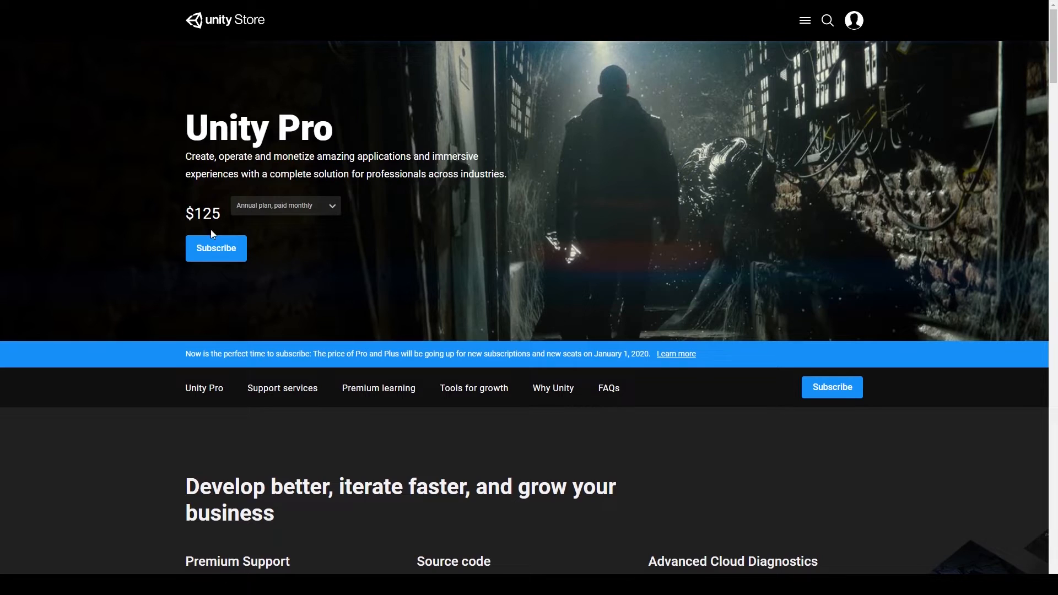
scroll(down, 3)
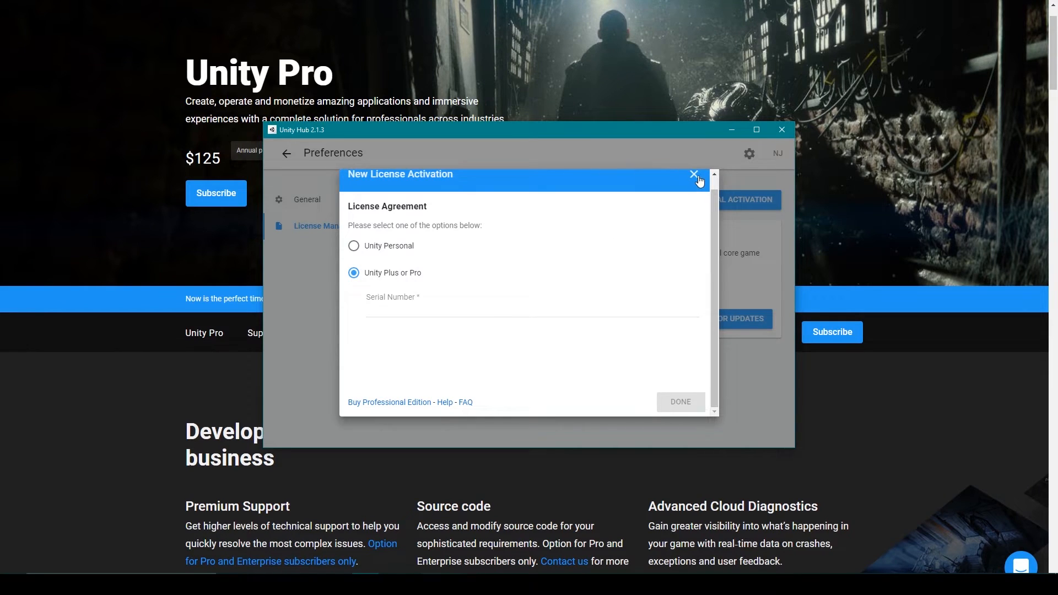
Abandon the new activation and cancel the Returning License confirmation, keeping the Personal license.
click(693, 174)
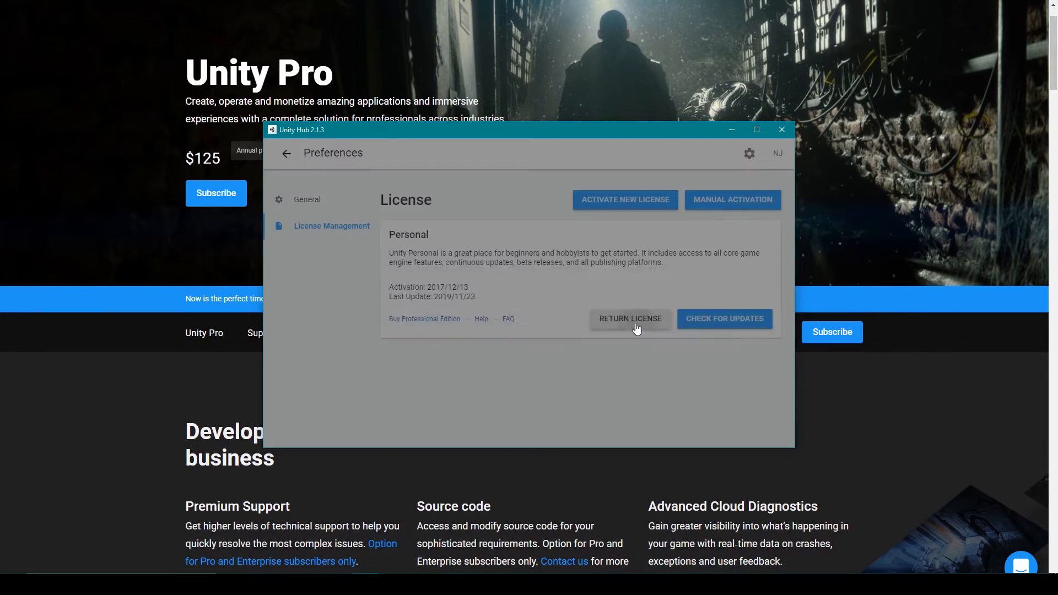
click(629, 318)
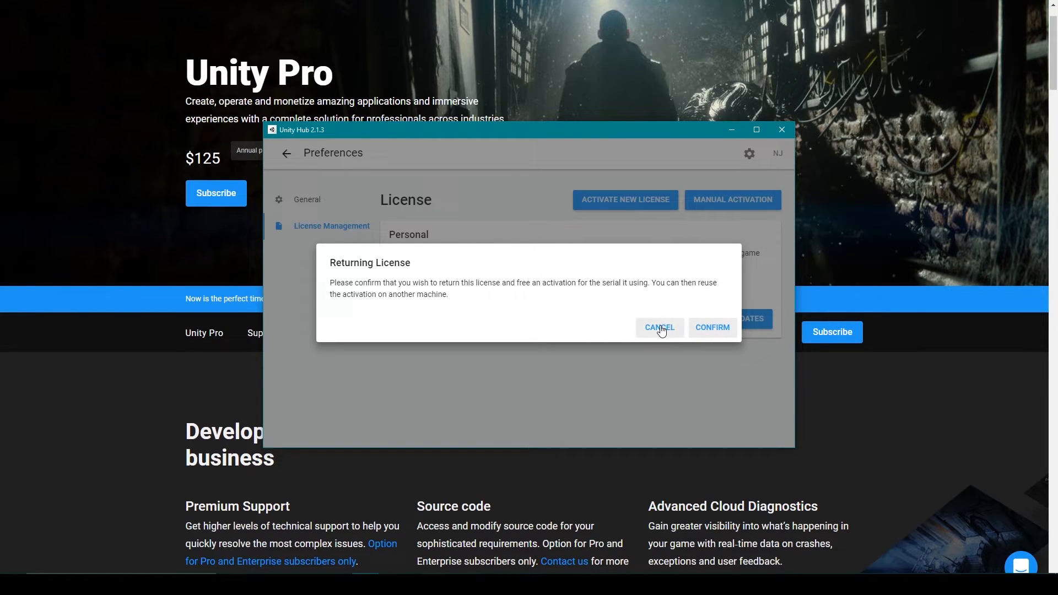
click(658, 327)
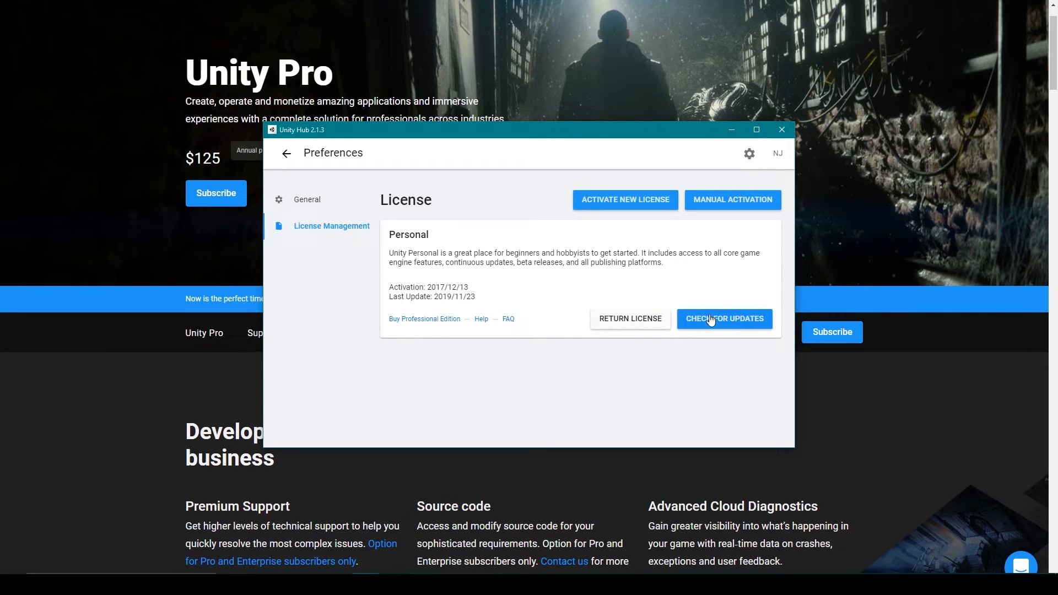
Check the Personal license for updates and dismiss the 'Your license is up to date' notice.
click(724, 318)
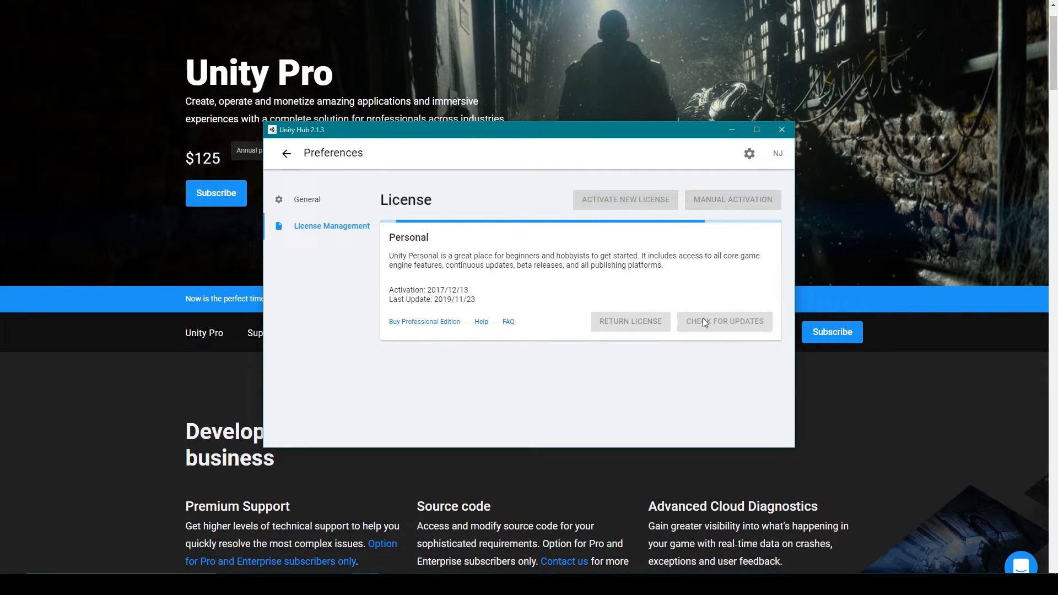
click(724, 320)
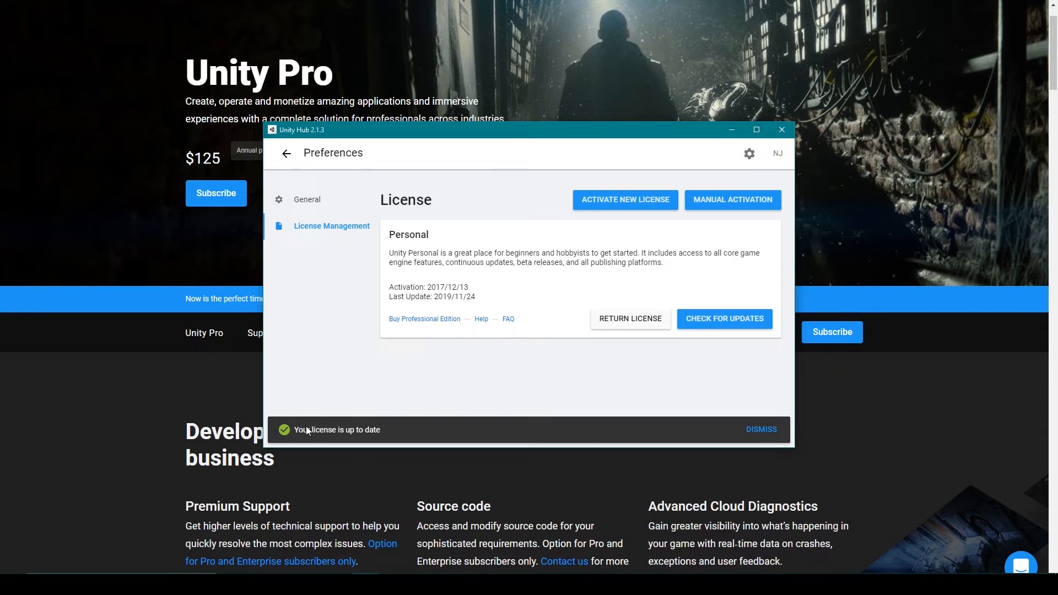
mouse_move(302, 419)
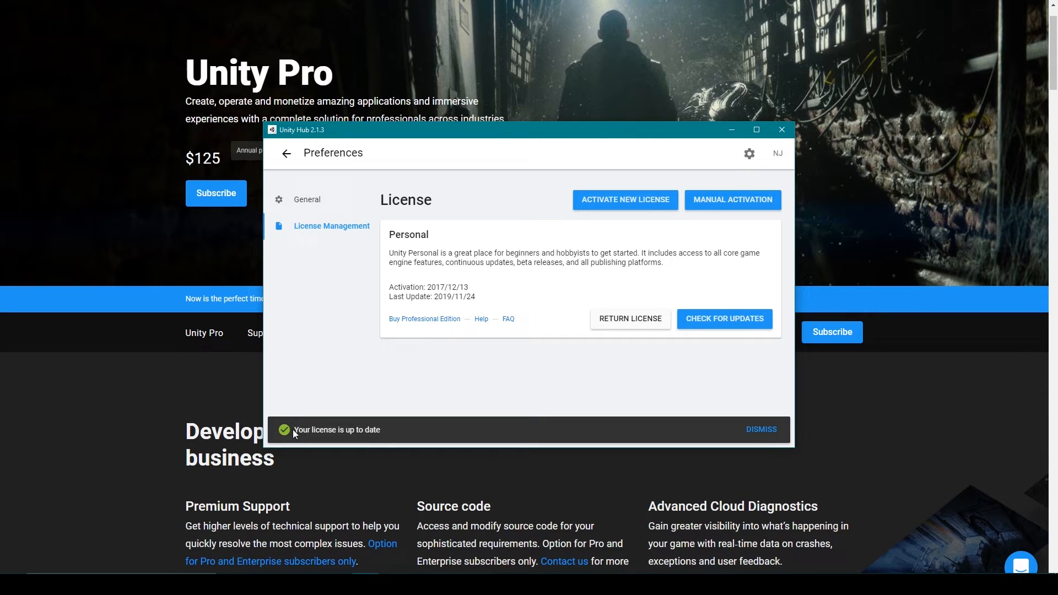
click(760, 428)
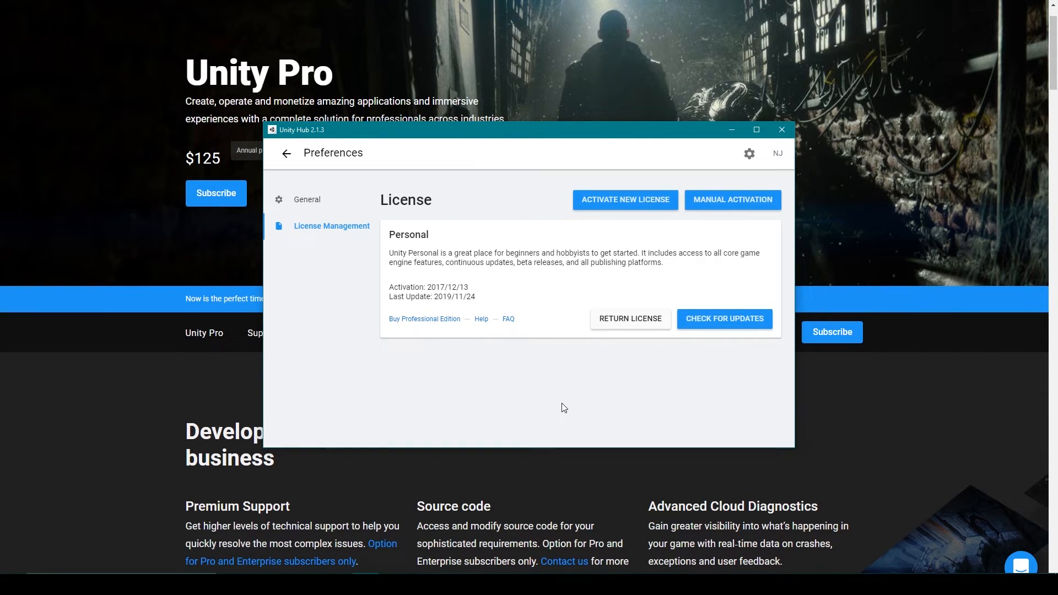
mouse_move(571, 398)
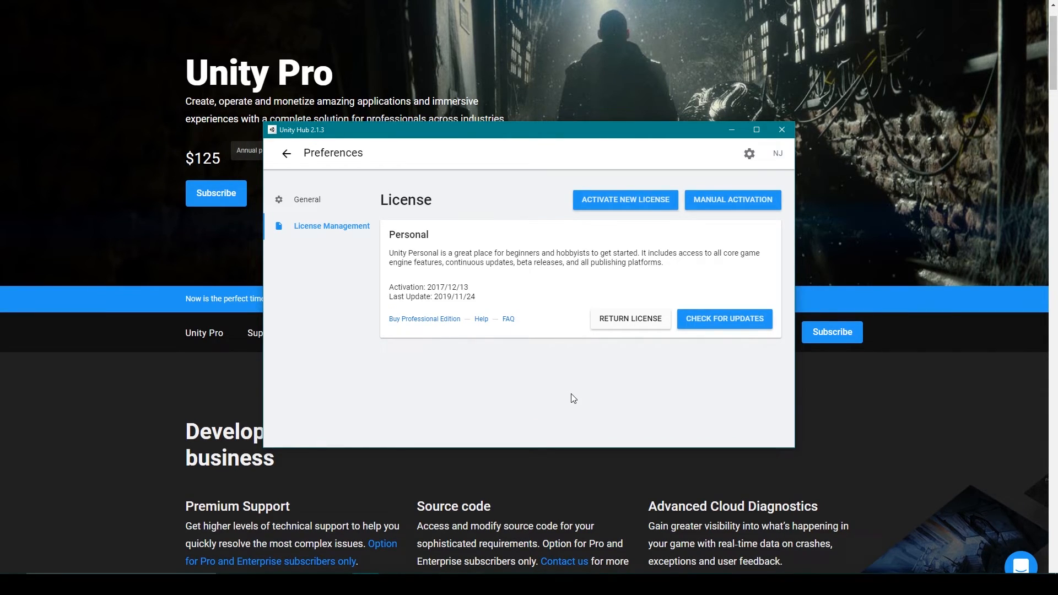